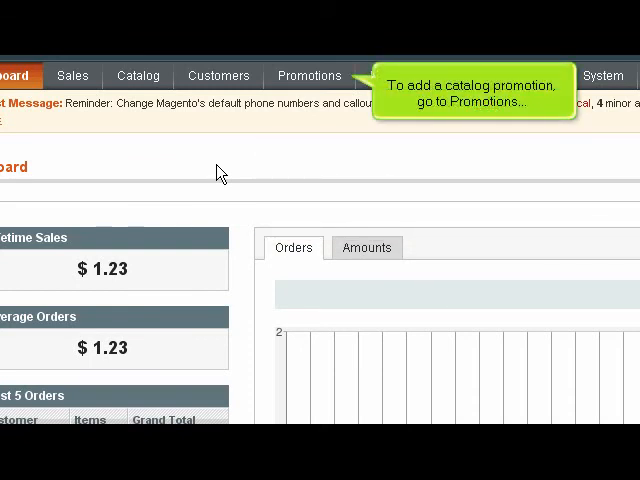
# - Go to Promotions > Catalog Price Rules and reach the Add New Rule button
pyautogui.click(310, 76)
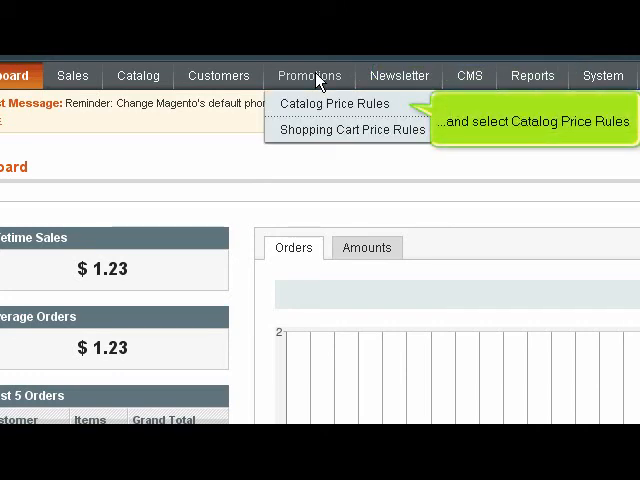
pyautogui.click(336, 104)
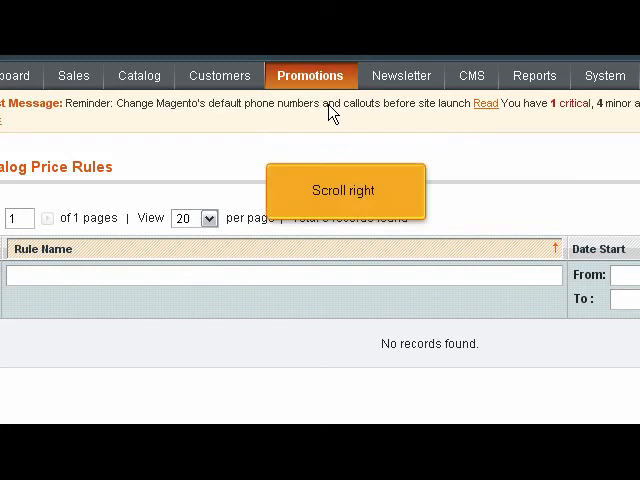
pyautogui.hscroll(3)
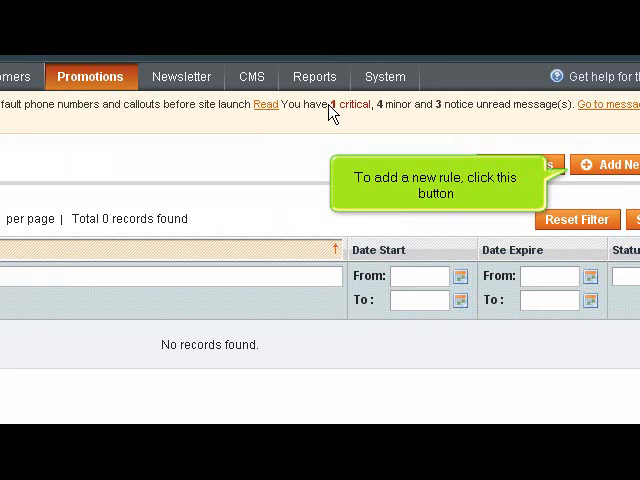
pyautogui.moveTo(520, 150)
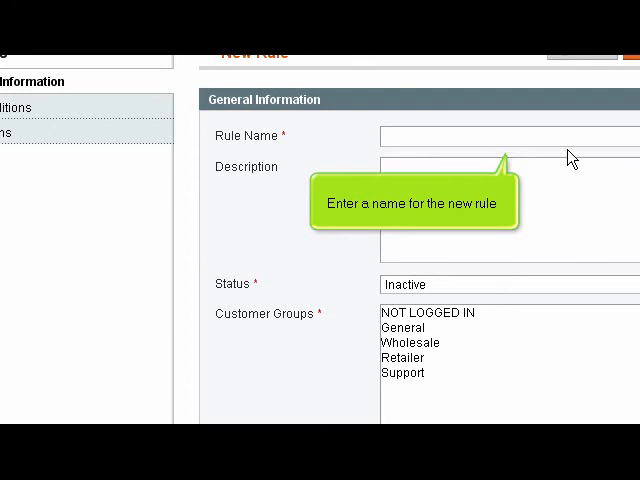
# - Name the rule 'Sale', set it Active and select the customer groups
pyautogui.write('Sale')
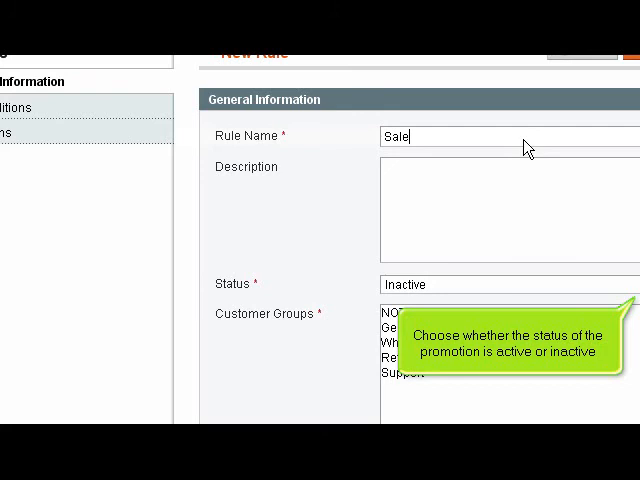
pyautogui.click(500, 284)
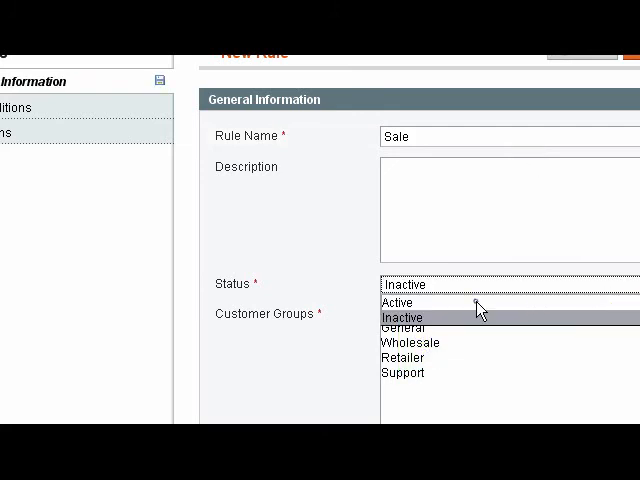
pyautogui.click(396, 302)
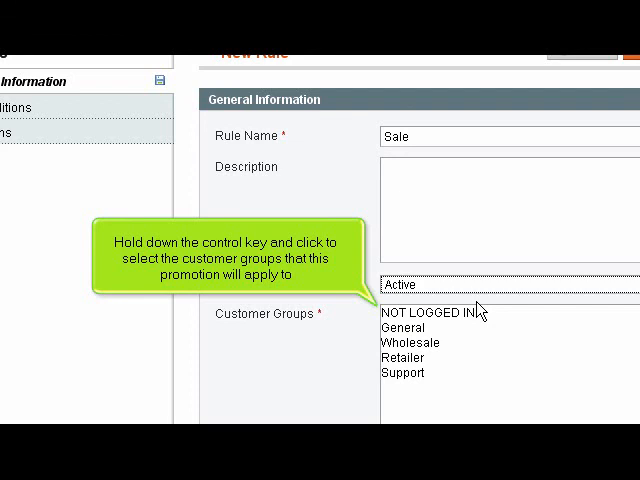
pyautogui.click(404, 328)
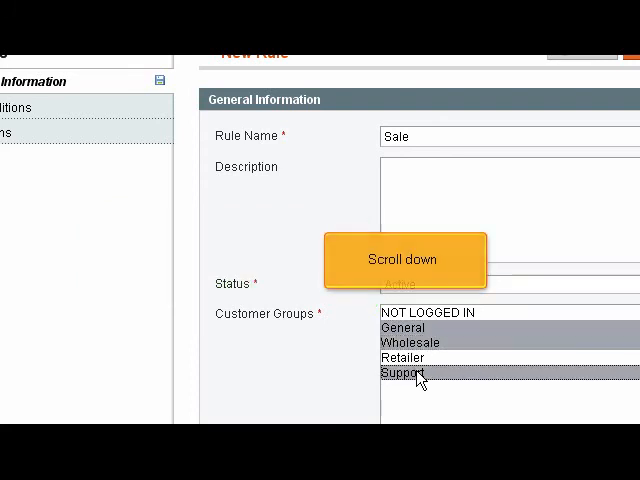
# - Set the rule's dates from 11/16/08 to 11/21/08 using the calendar
pyautogui.scroll(-3)
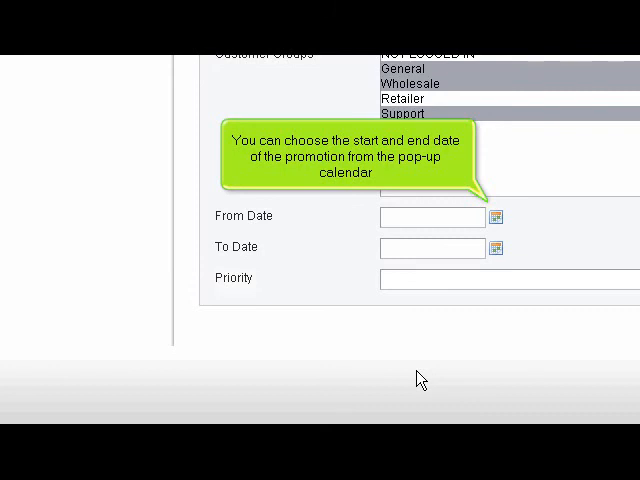
pyautogui.click(500, 216)
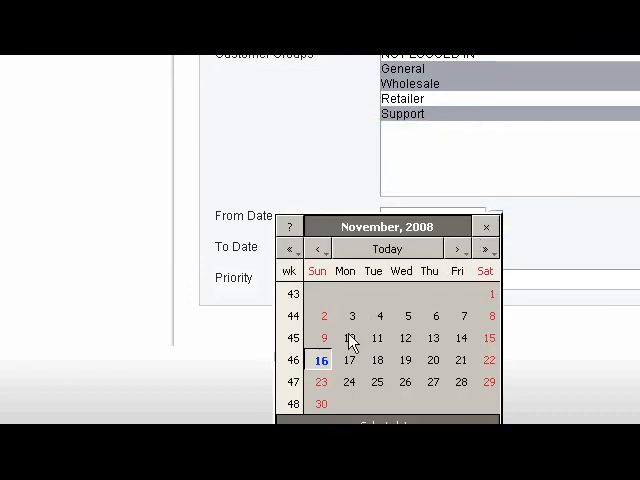
pyautogui.moveTo(468, 348)
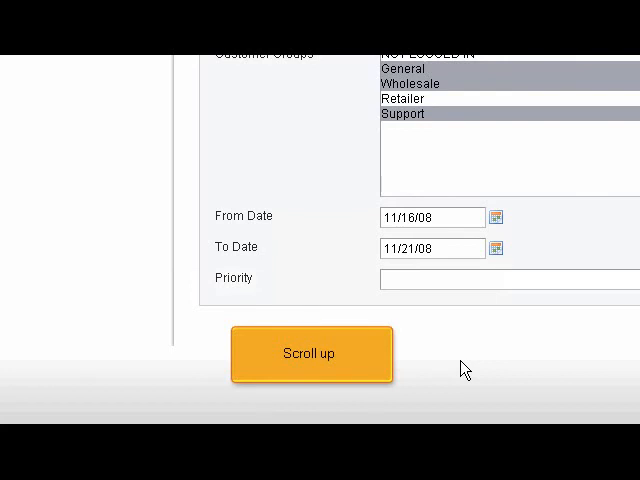
pyautogui.scroll(3)
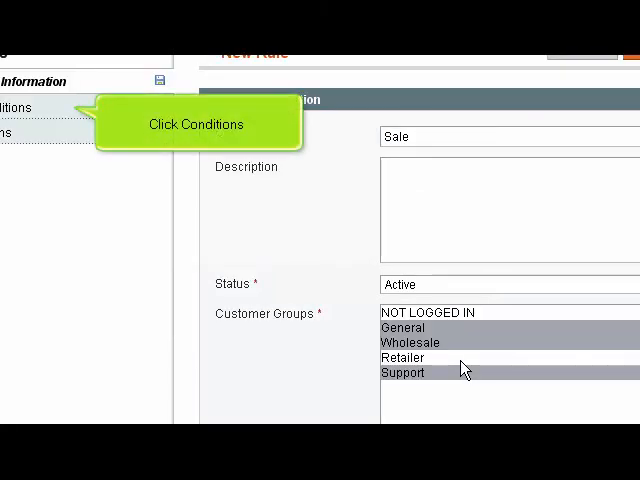
# - Add a condition on the SKU attribute in the Conditions section
pyautogui.click(12, 102)
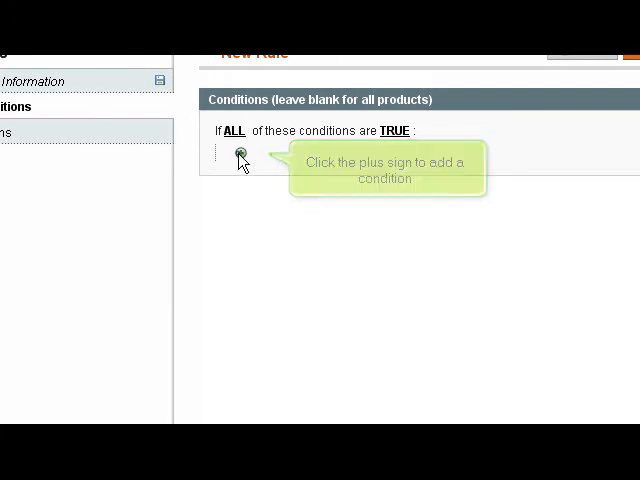
pyautogui.click(240, 156)
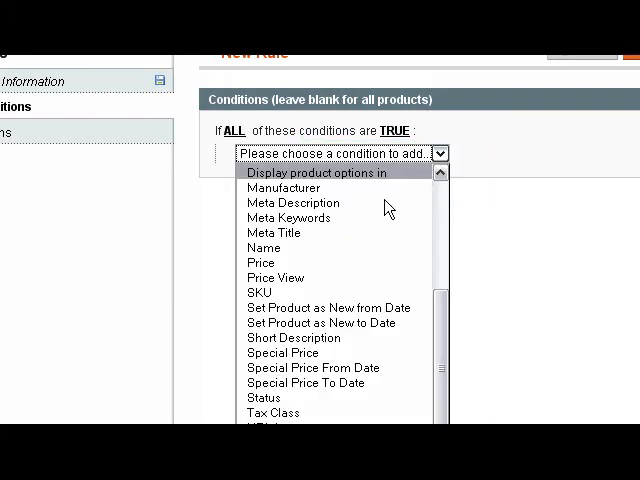
pyautogui.click(258, 292)
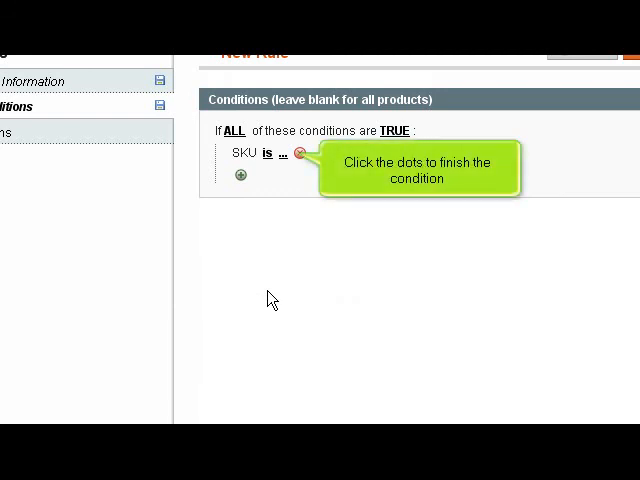
pyautogui.click(288, 152)
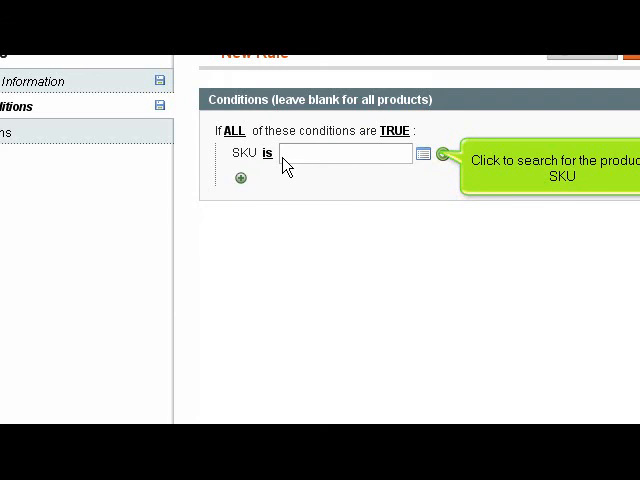
# - Pick Test Product so the condition reads SKU is 123456789
pyautogui.click(424, 154)
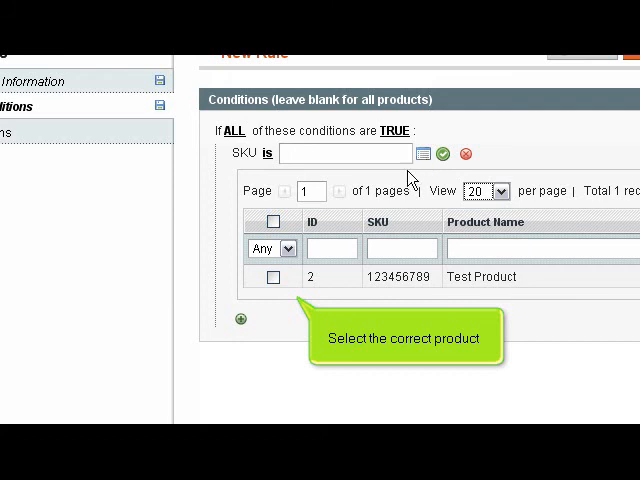
pyautogui.click(272, 276)
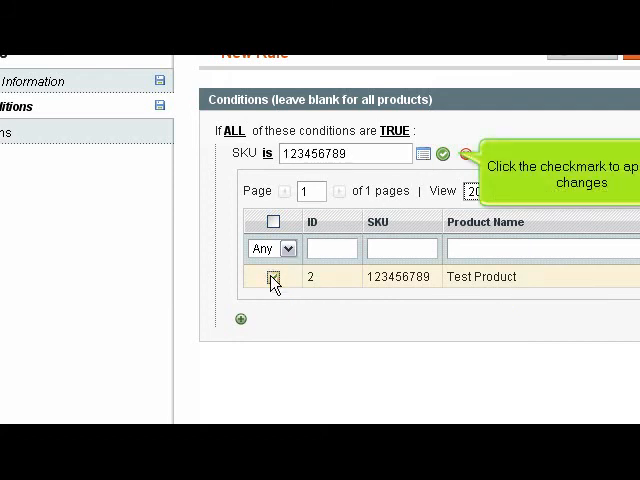
pyautogui.click(444, 152)
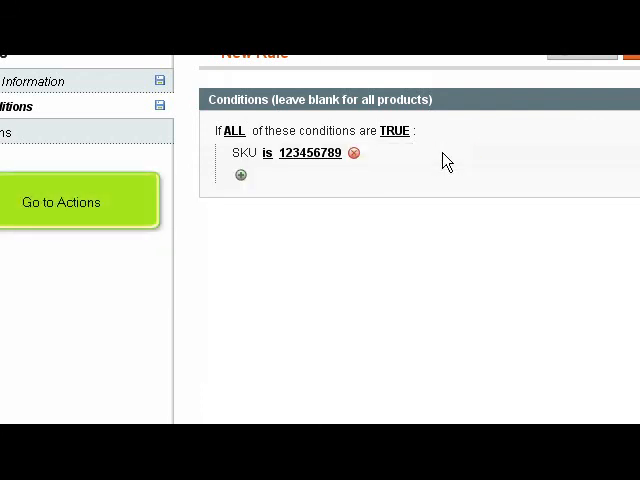
pyautogui.moveTo(296, 152)
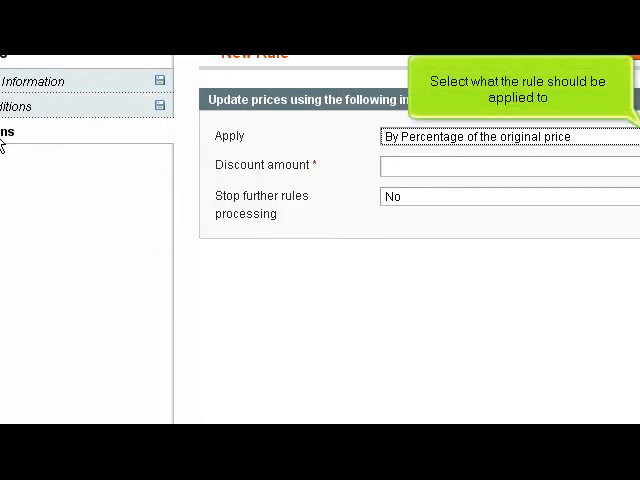
pyautogui.moveTo(52, 144)
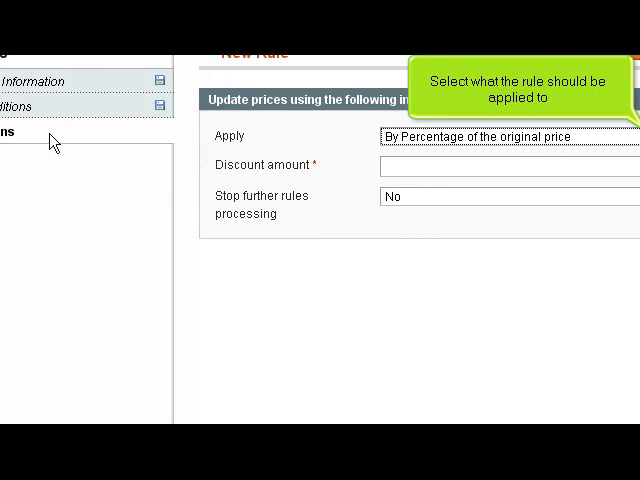
# - Set the action to apply By Fixed Amount with discount amount 1
pyautogui.click(504, 136)
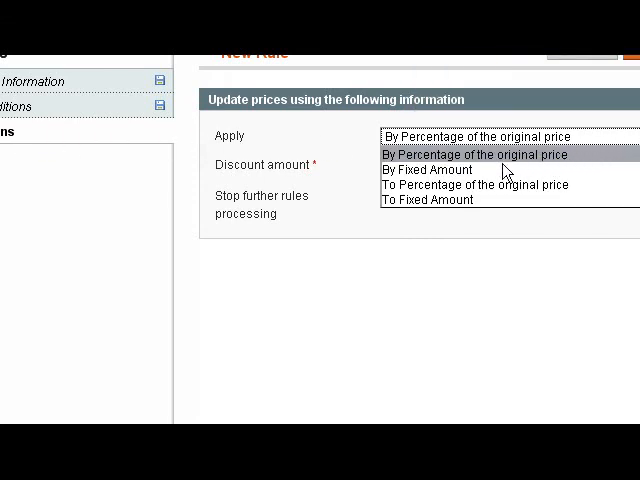
pyautogui.click(428, 168)
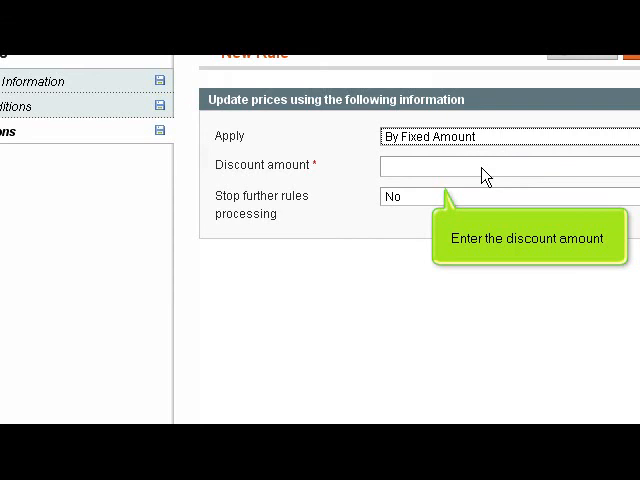
pyautogui.write('1')
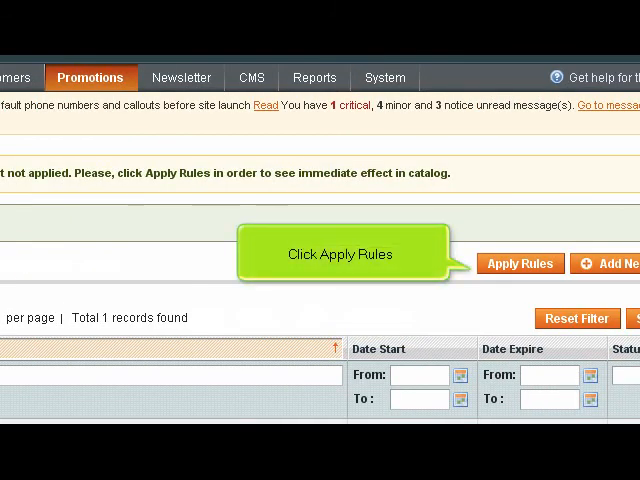
pyautogui.moveTo(544, 236)
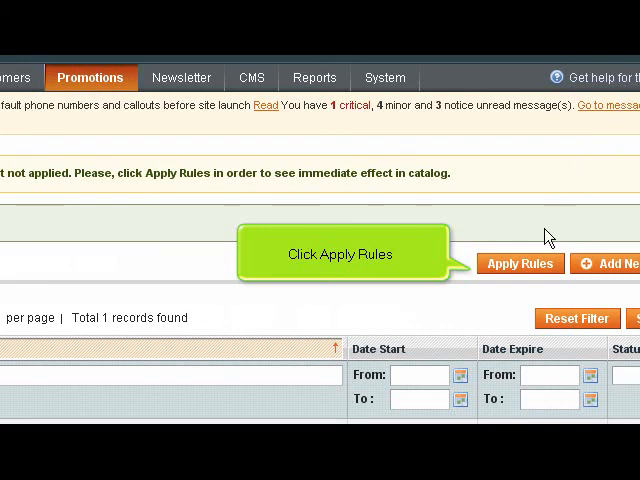
# - Apply the catalog price rules so the Sale rule takes effect
pyautogui.click(516, 264)
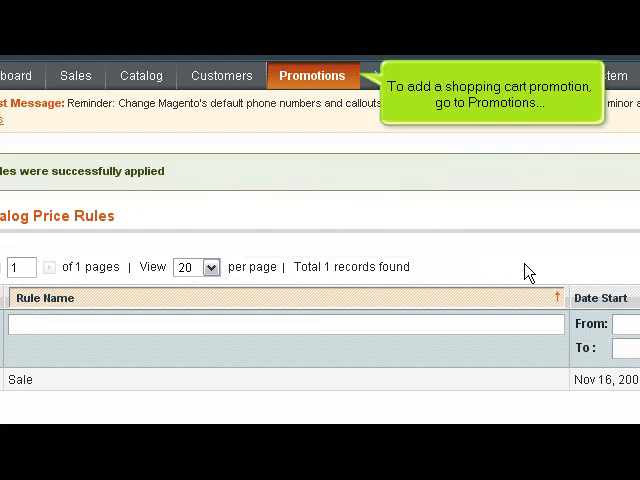
# - Go to Promotions > Shopping Cart Price Rules and reach the Add New Rule button
pyautogui.click(312, 76)
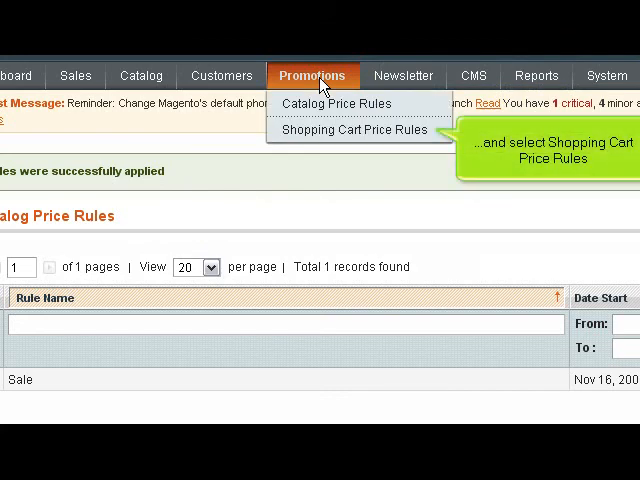
pyautogui.click(352, 128)
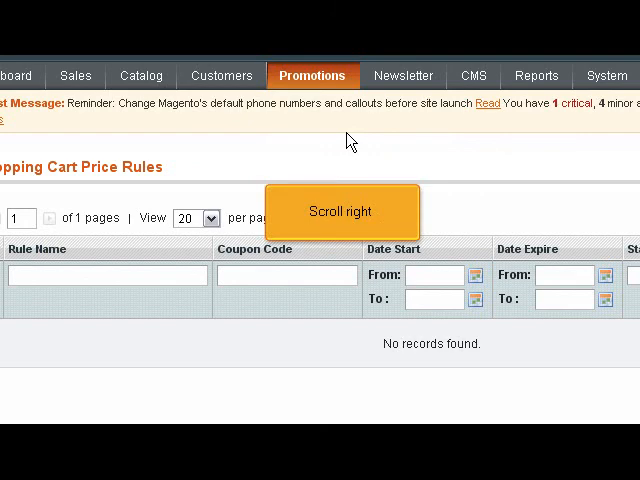
pyautogui.hscroll(3)
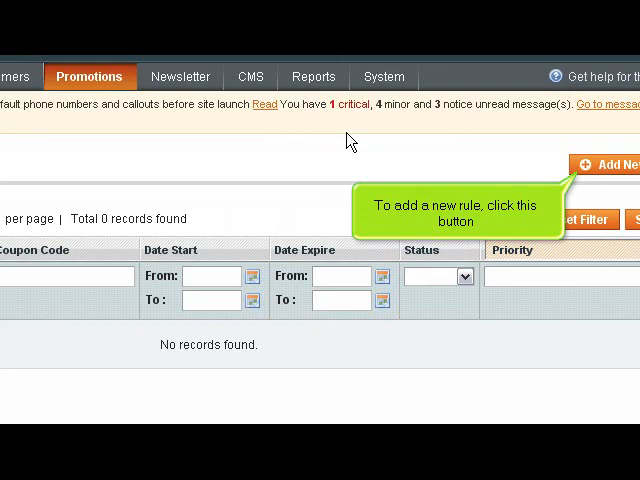
pyautogui.moveTo(512, 158)
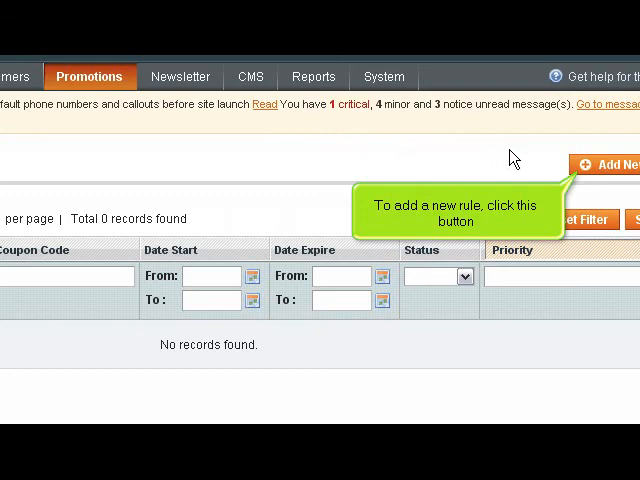
# - Start a new cart rule named 'Cart Sale' and select its customer groups
pyautogui.click(610, 164)
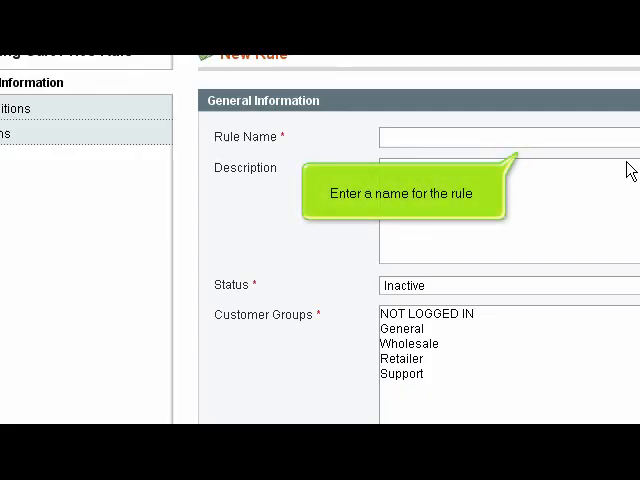
pyautogui.write('C')
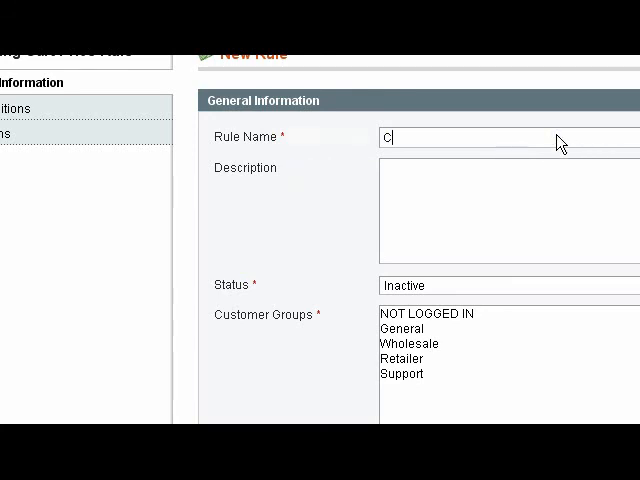
pyautogui.write('art Sale')
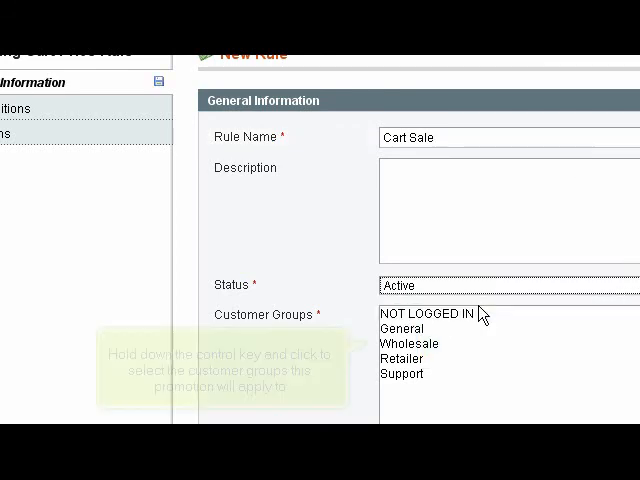
pyautogui.moveTo(484, 316)
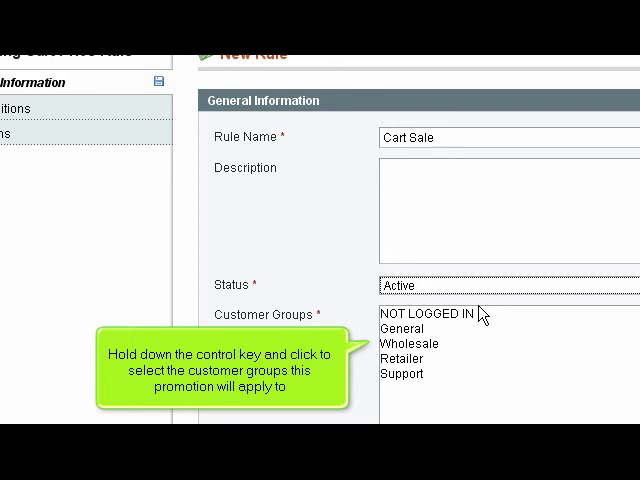
pyautogui.click(402, 328)
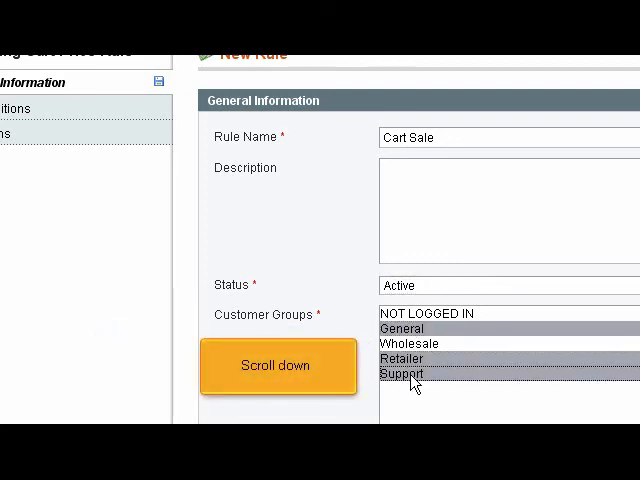
pyautogui.click(276, 364)
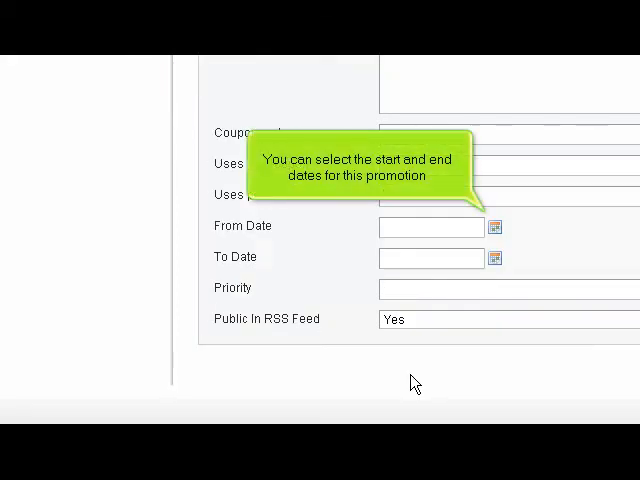
# - Set the rule's dates from 11/16/08 to 11/21/08 using the calendar
pyautogui.click(496, 226)
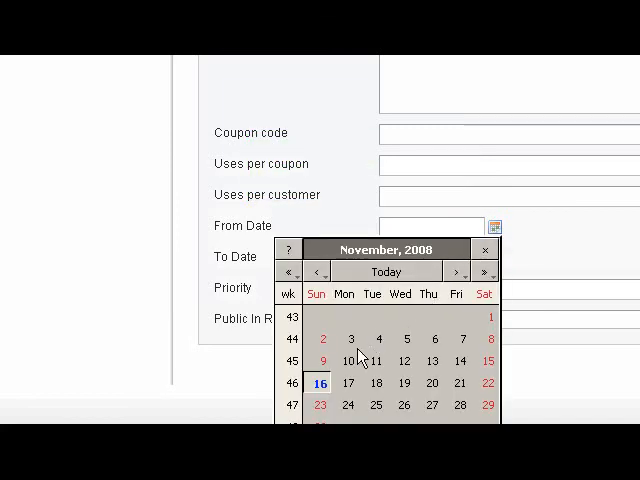
pyautogui.click(318, 382)
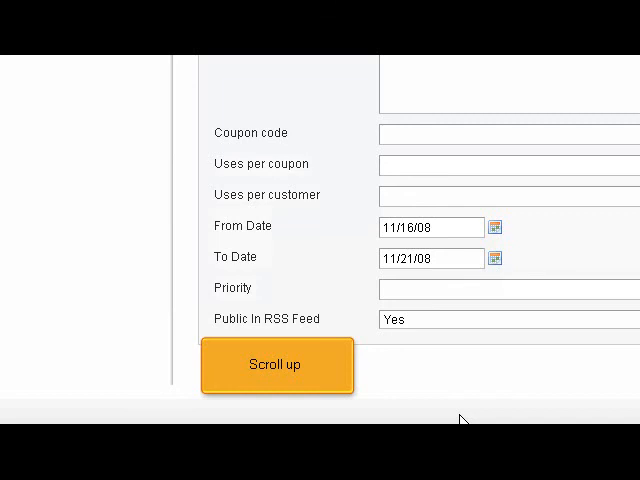
pyautogui.click(276, 364)
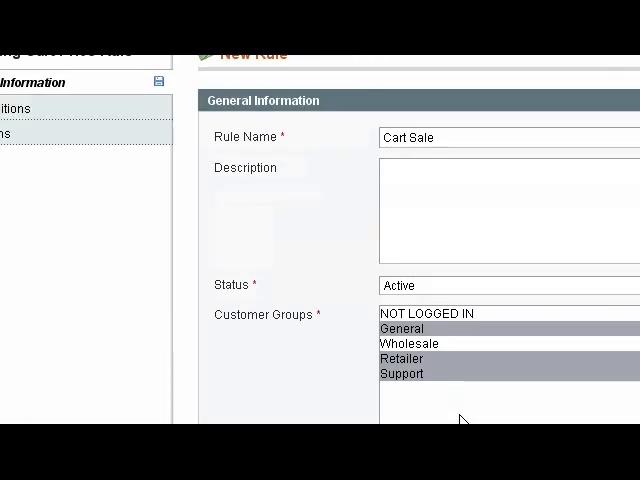
pyautogui.moveTo(20, 108)
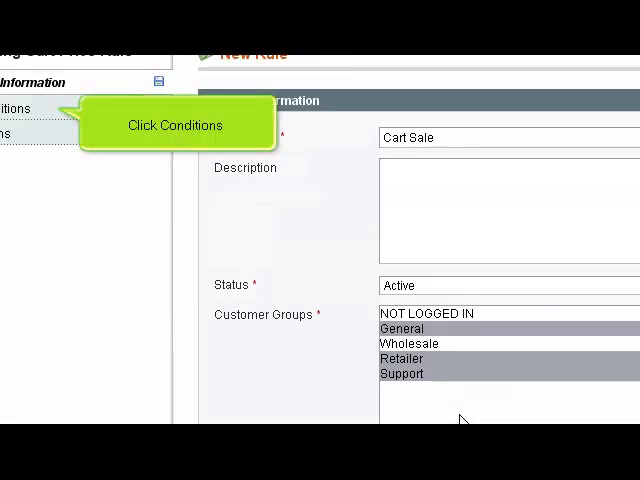
# - Add the condition Total Items Quantity is 5.00
pyautogui.click(20, 112)
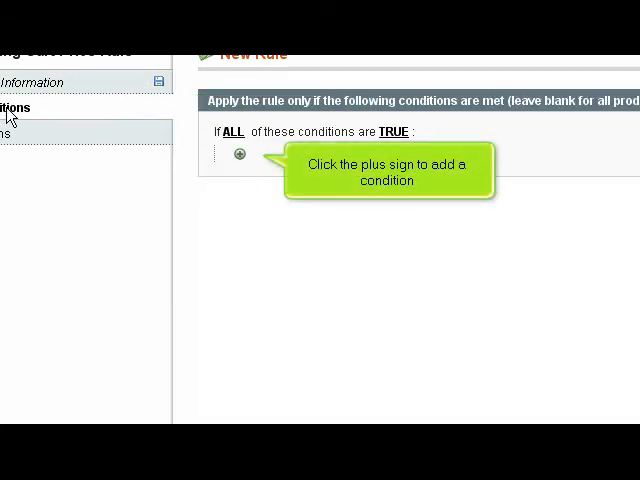
pyautogui.click(238, 154)
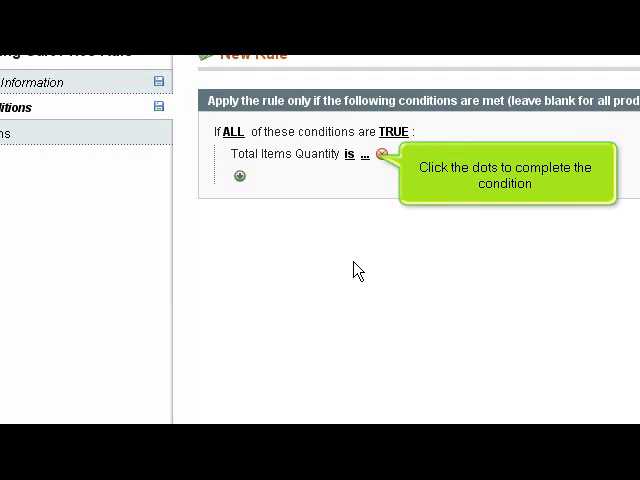
pyautogui.click(368, 156)
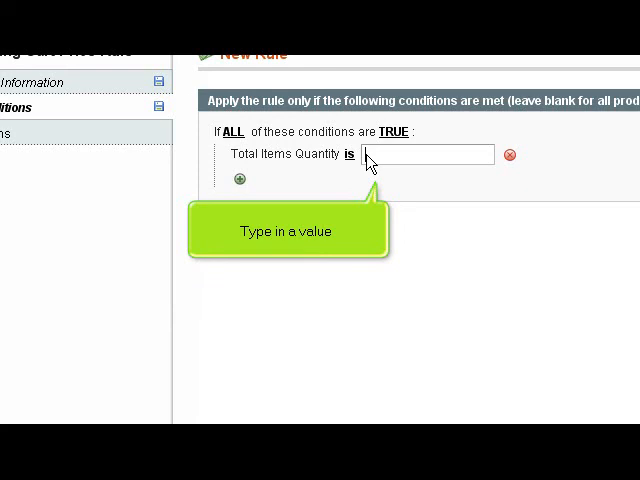
pyautogui.write('5.00')
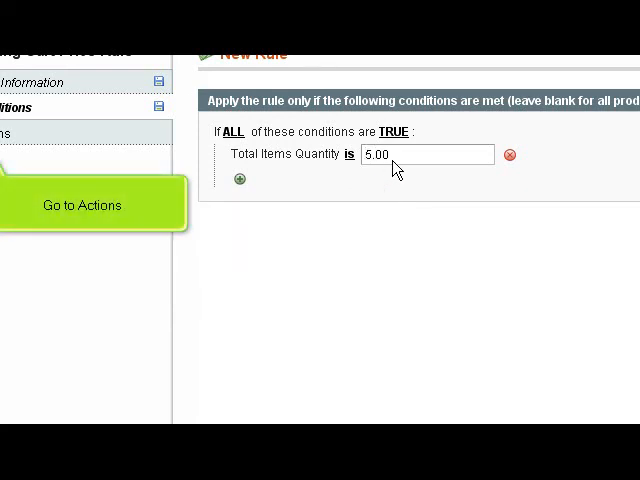
# - Set the action to a fixed amount discount of 0.50
pyautogui.click(10, 136)
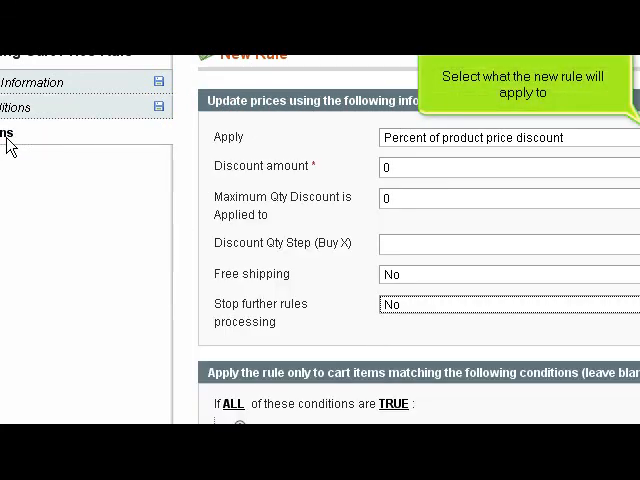
pyautogui.click(504, 136)
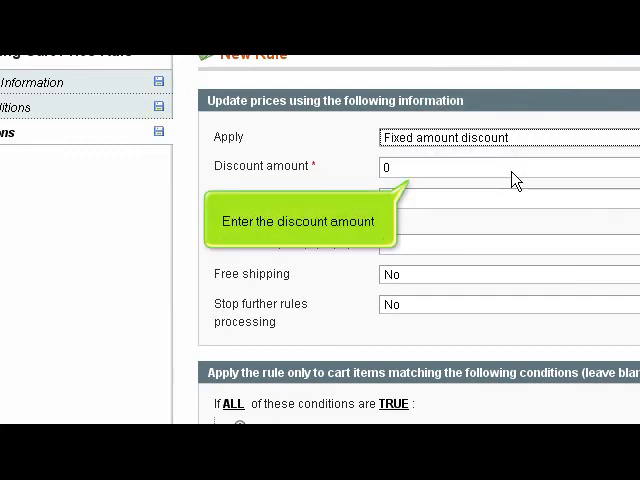
pyautogui.moveTo(486, 180)
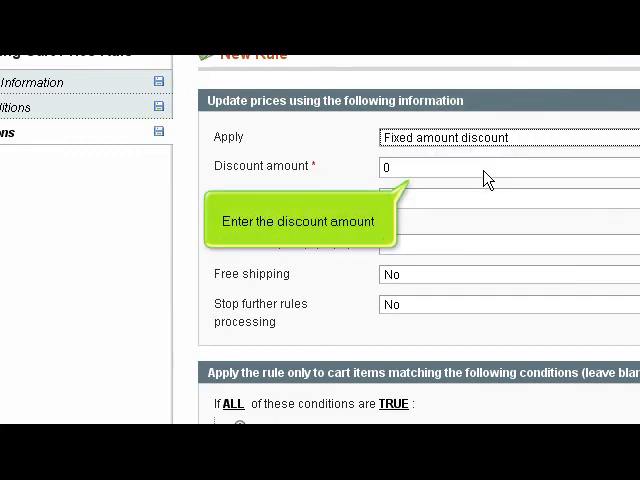
pyautogui.write('0.50')
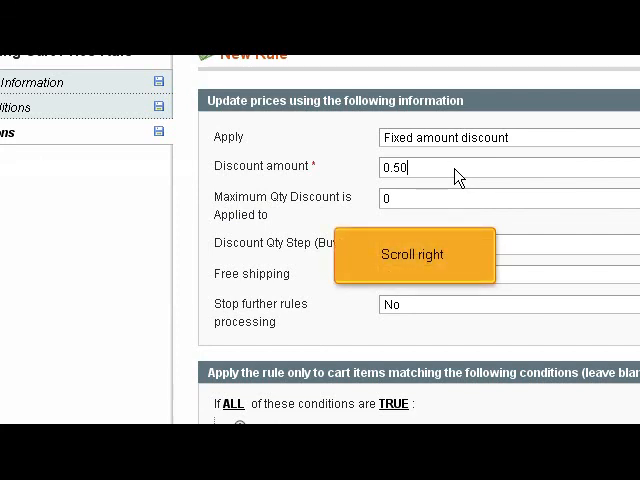
pyautogui.hscroll(3)
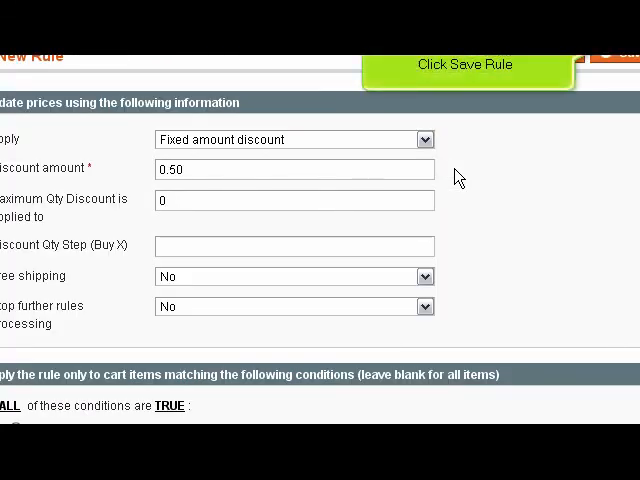